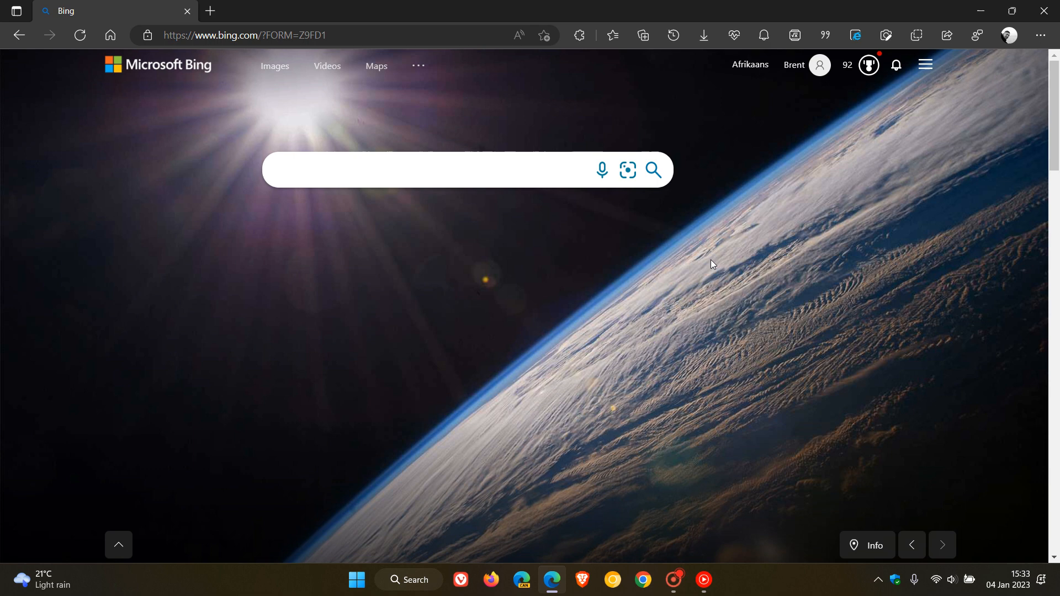
mouse_move(689, 292)
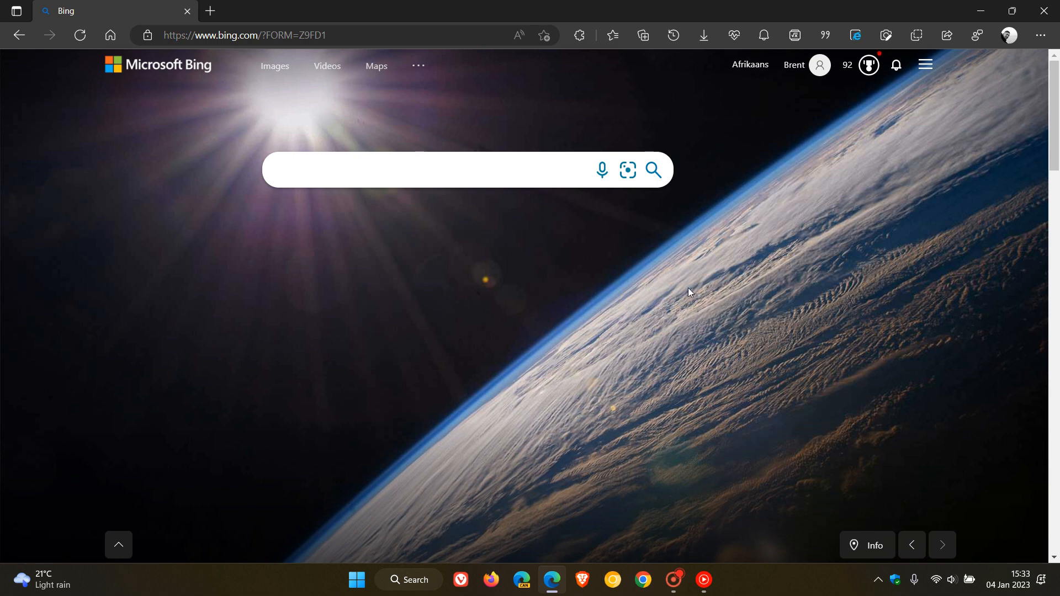
mouse_move(634, 282)
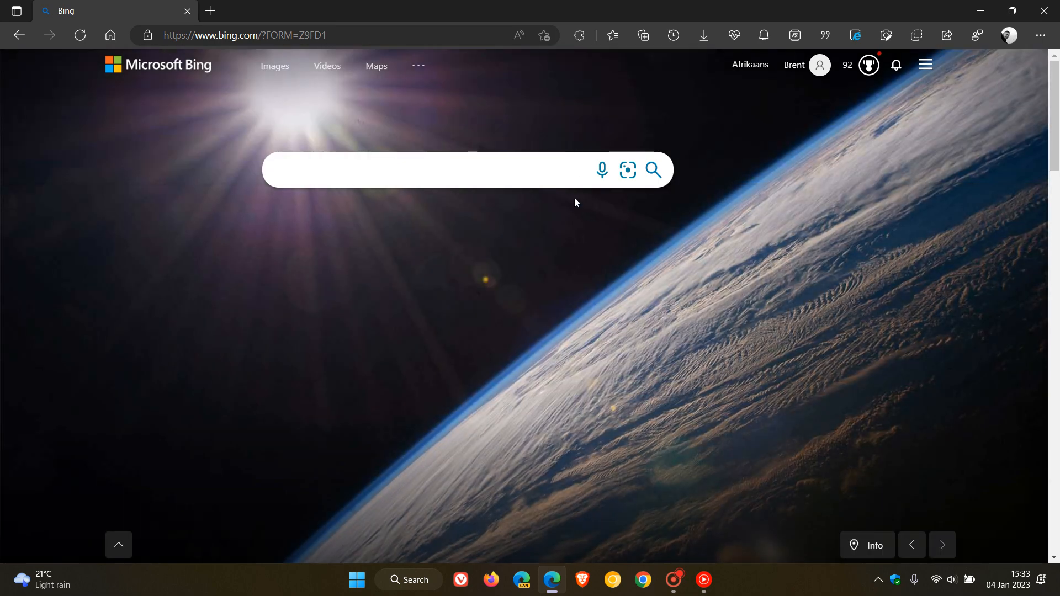
- Search Bing for 'asteroid belt' via the suggestions, then head back to the Bing home page
click(439, 169)
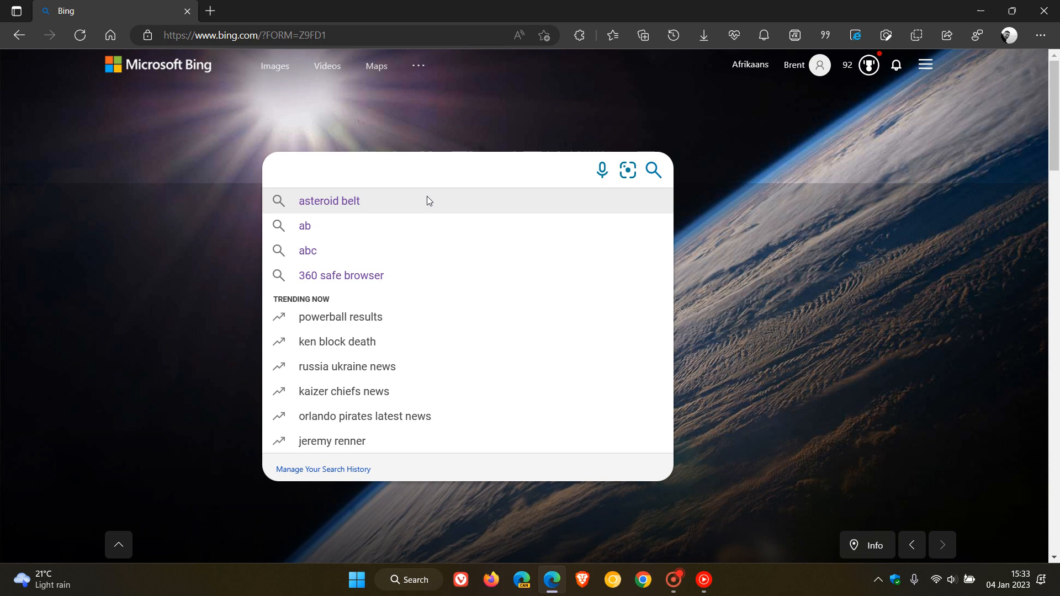
click(329, 201)
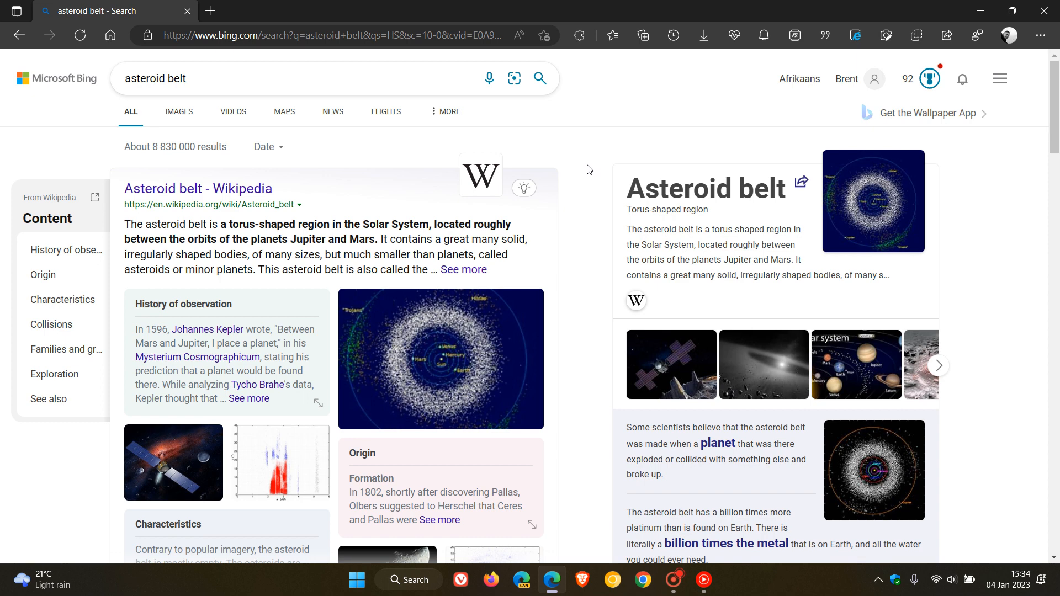
mouse_move(620, 112)
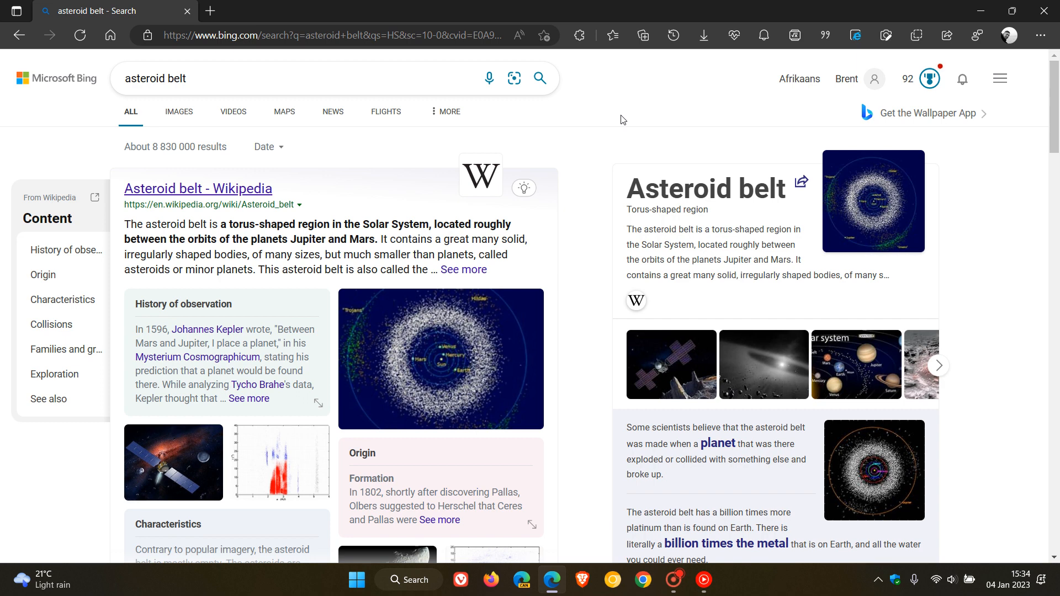
click(325, 35)
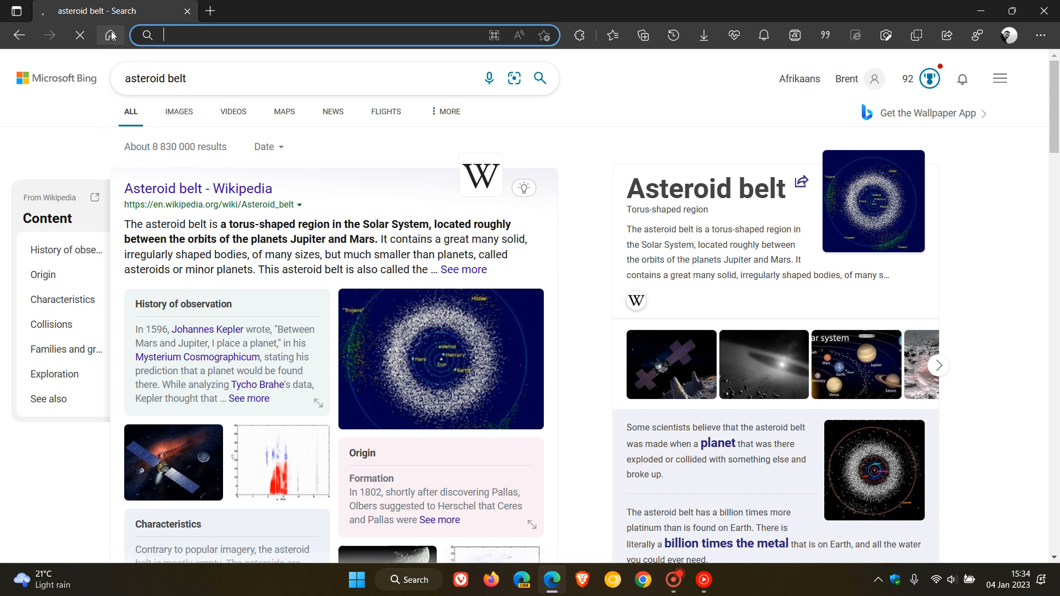
- Return to the Bing home page and open a second, empty browser tab
click(109, 35)
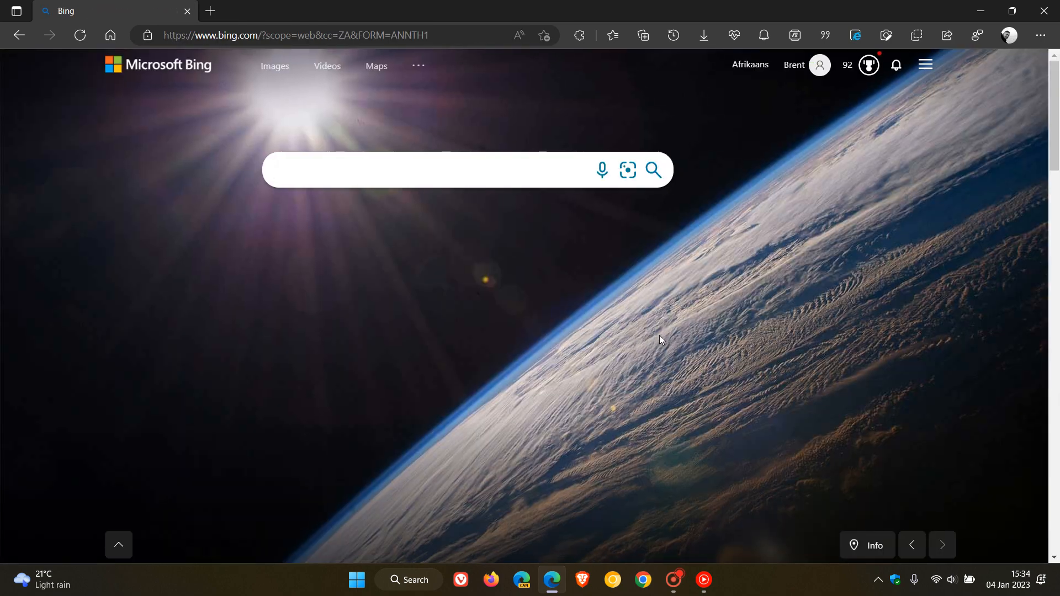
click(440, 169)
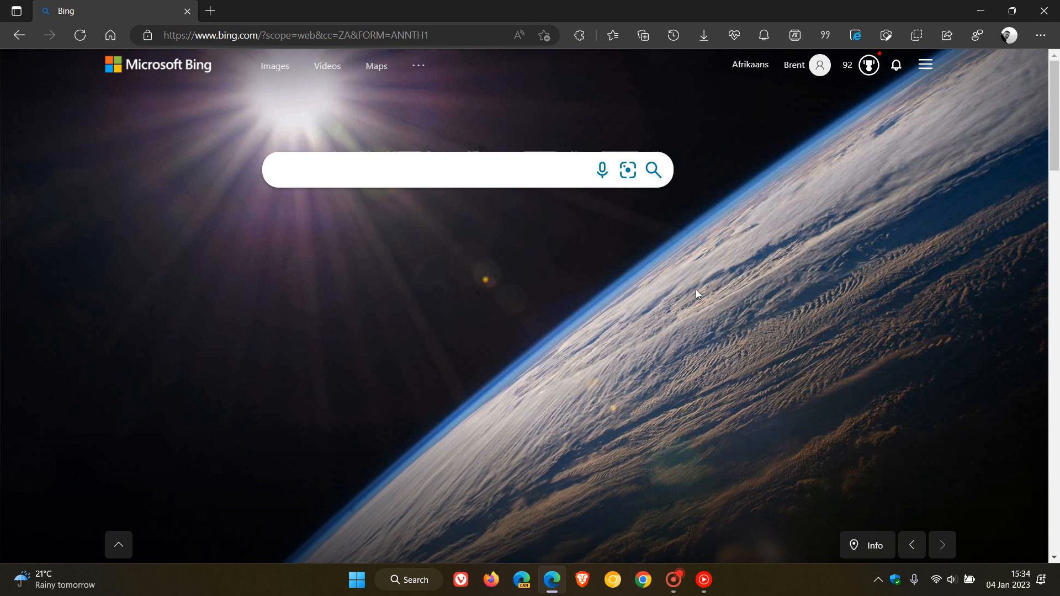
click(439, 170)
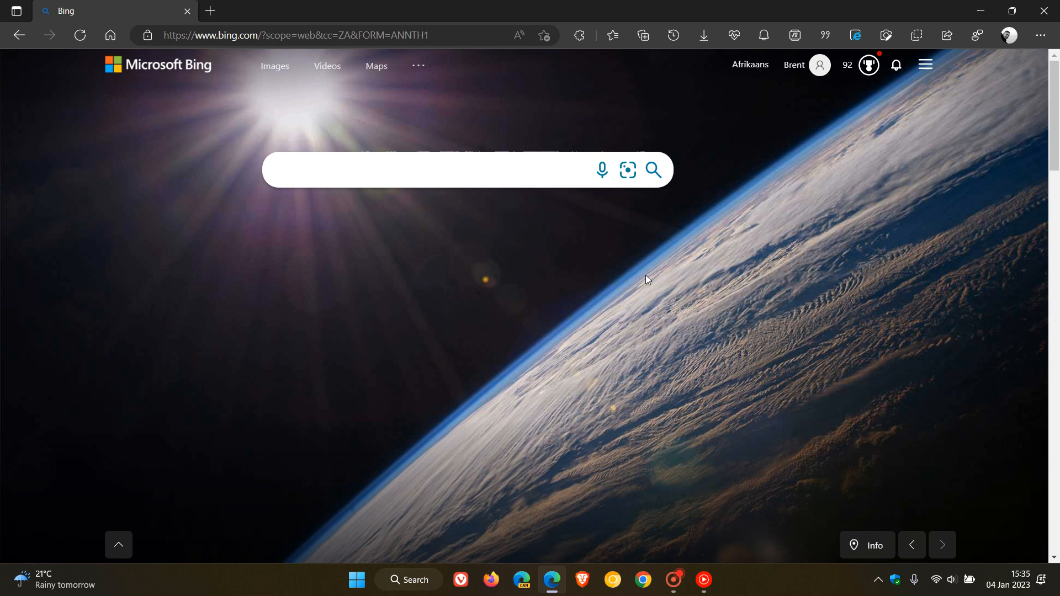
mouse_move(747, 166)
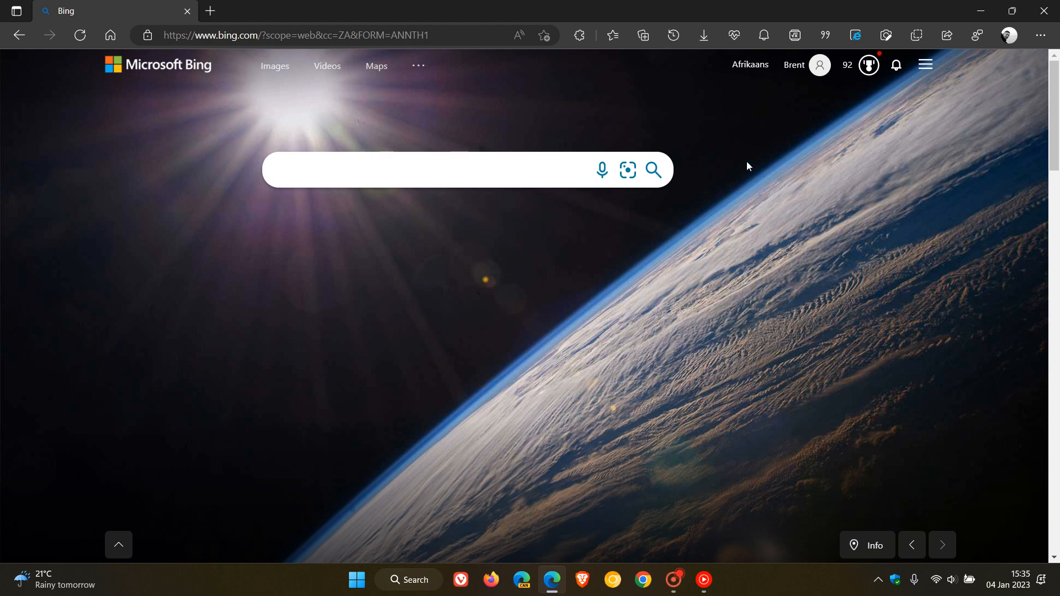
click(210, 12)
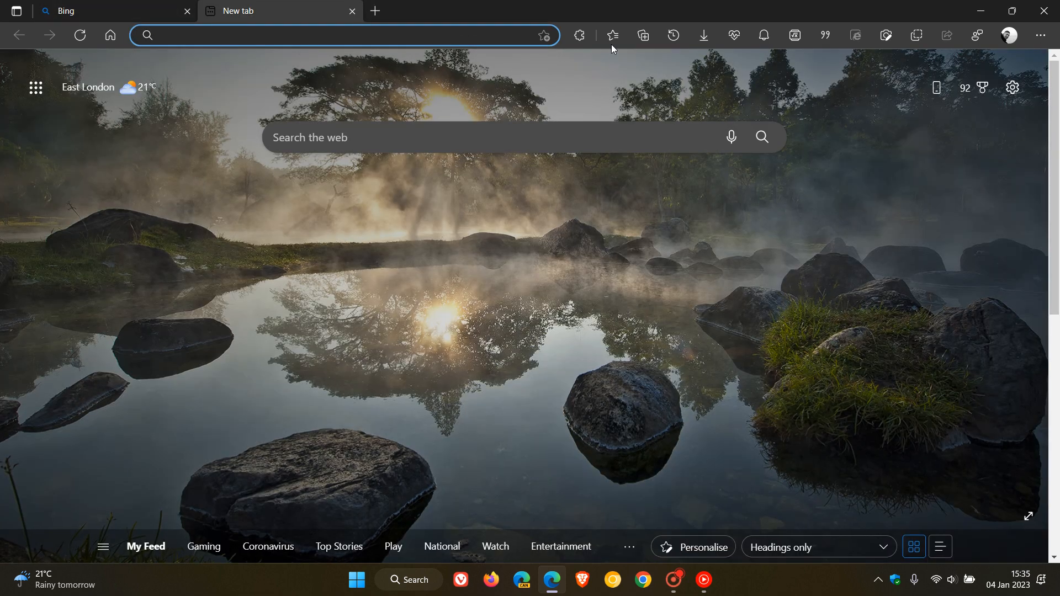
- Open 'Image Creator from Microsoft Bing' from the Edge favourites list
click(612, 36)
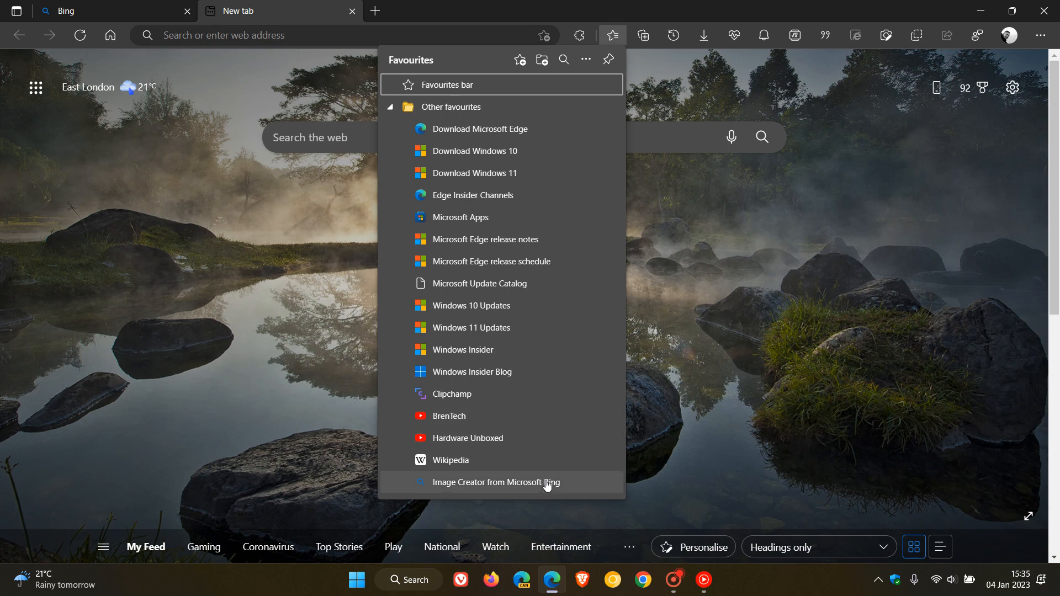
click(500, 483)
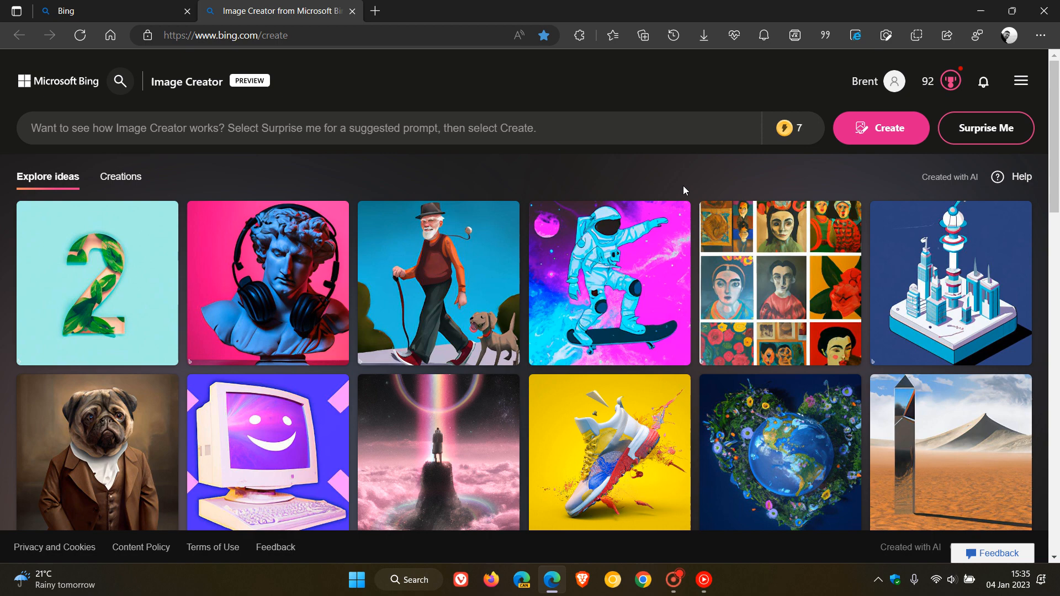
mouse_move(666, 177)
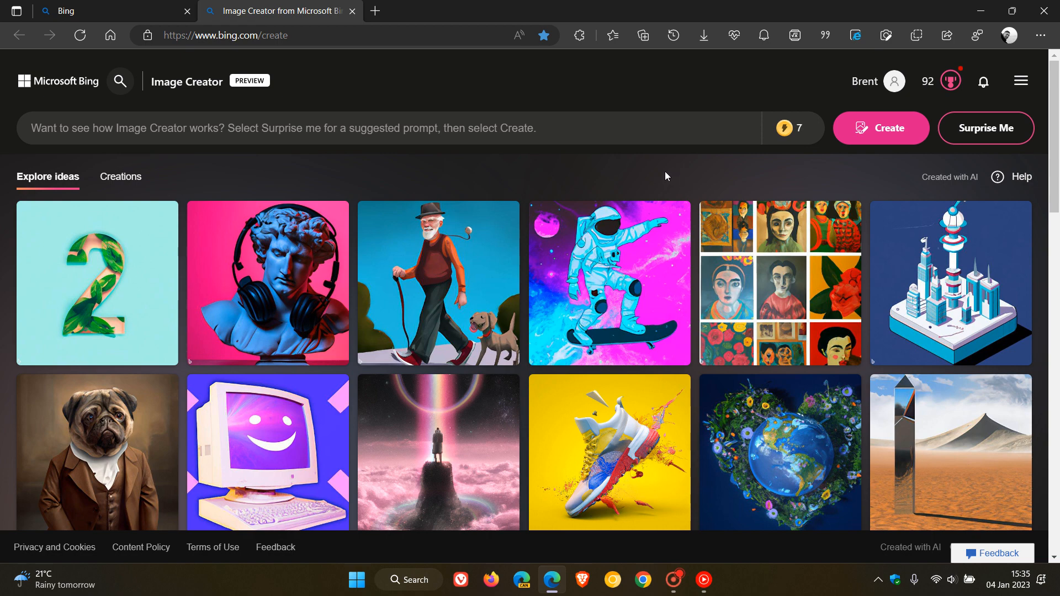
mouse_move(660, 174)
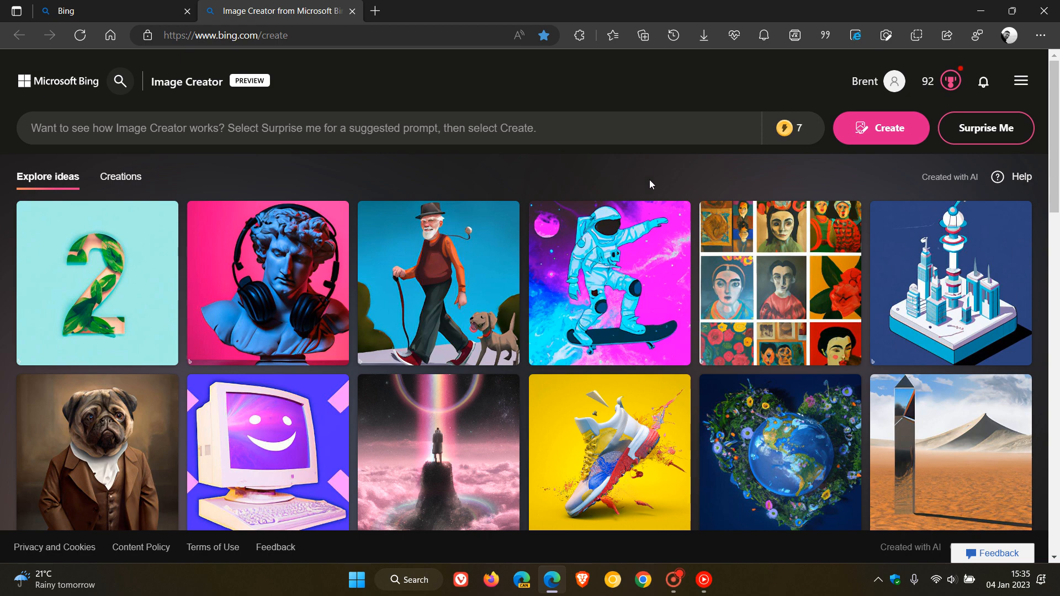
mouse_move(628, 166)
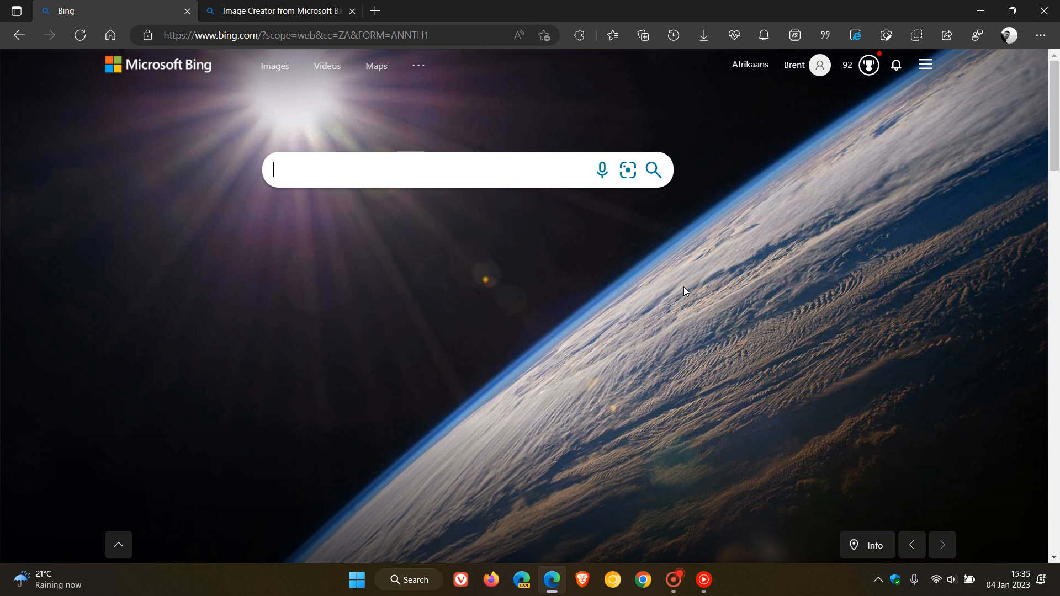
mouse_move(514, 278)
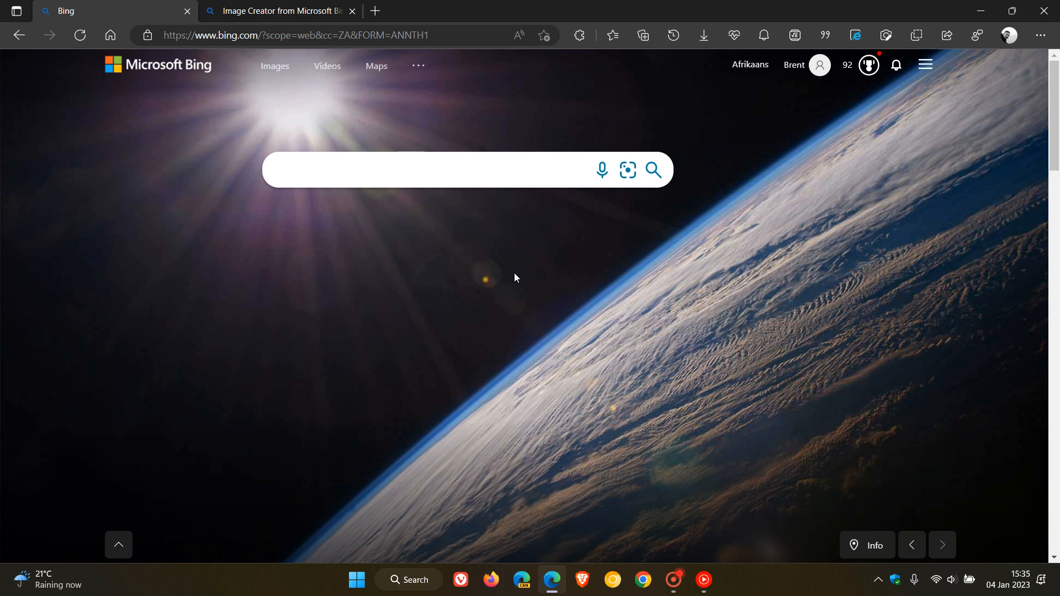
mouse_move(696, 272)
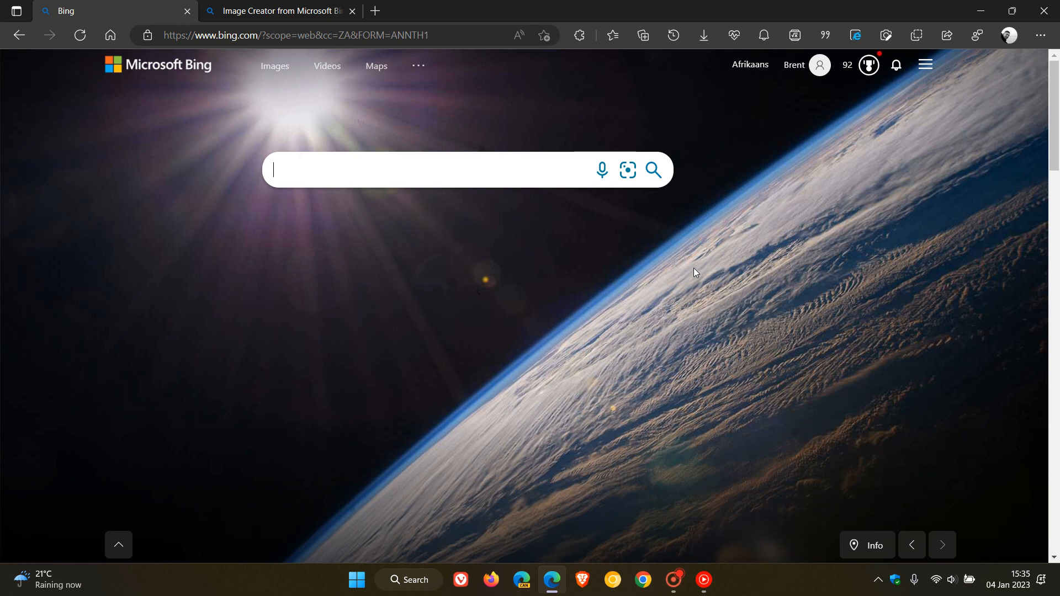
mouse_move(464, 314)
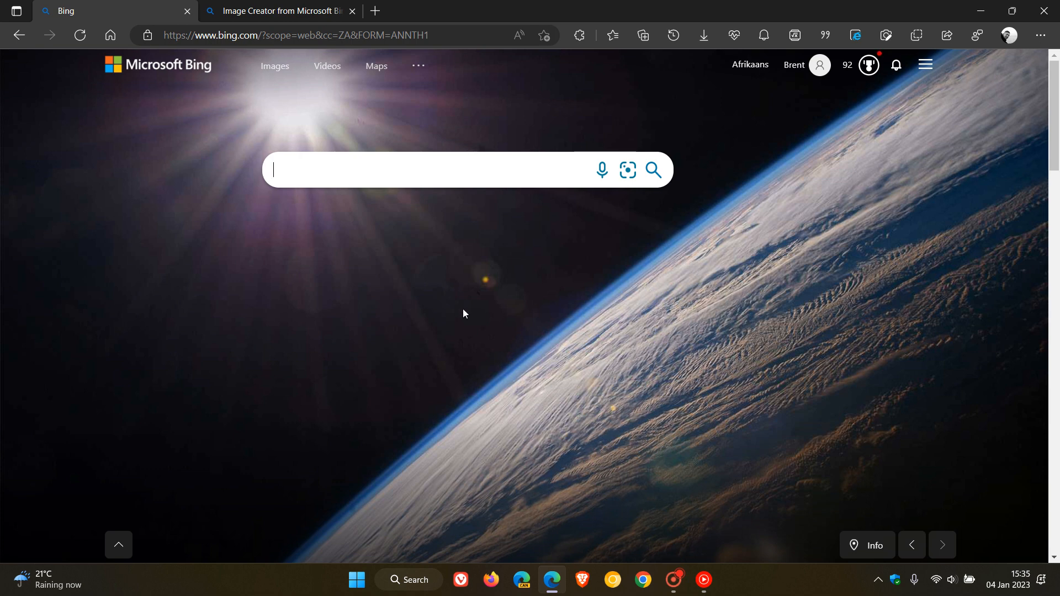
mouse_move(571, 294)
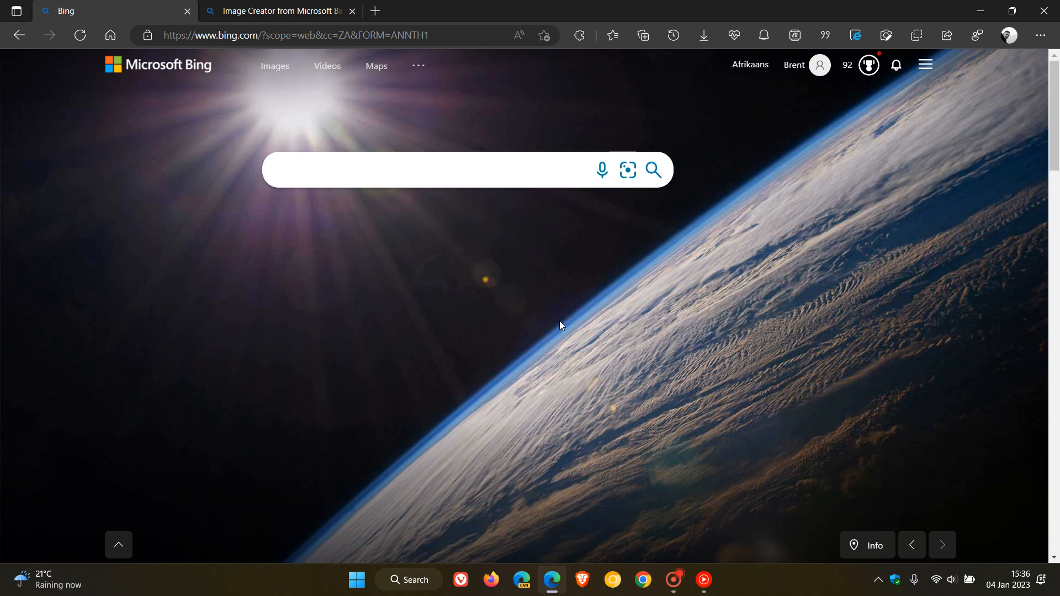
mouse_move(704, 279)
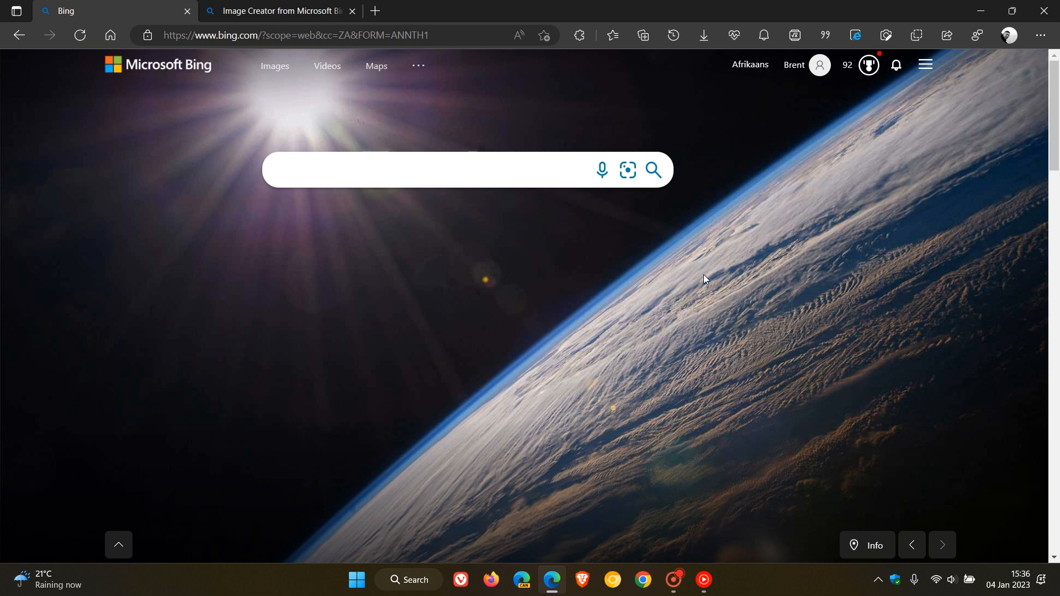
click(439, 170)
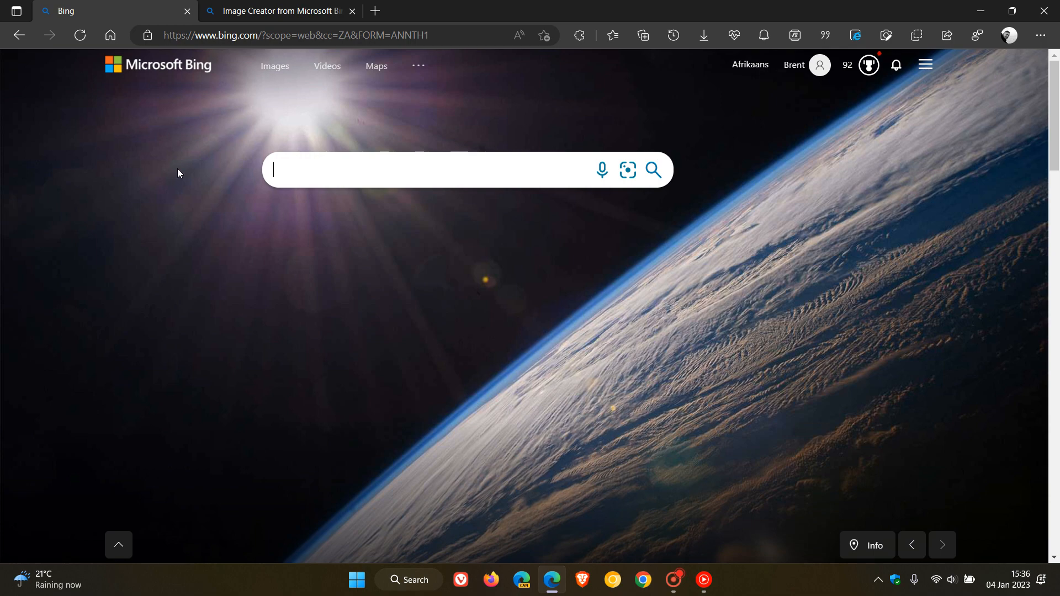
mouse_move(665, 281)
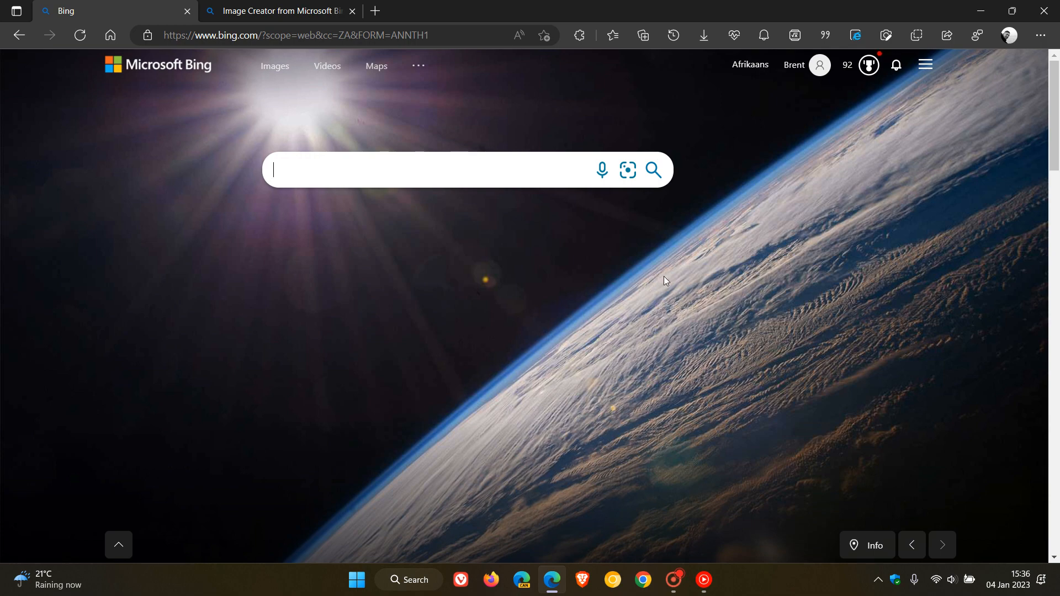